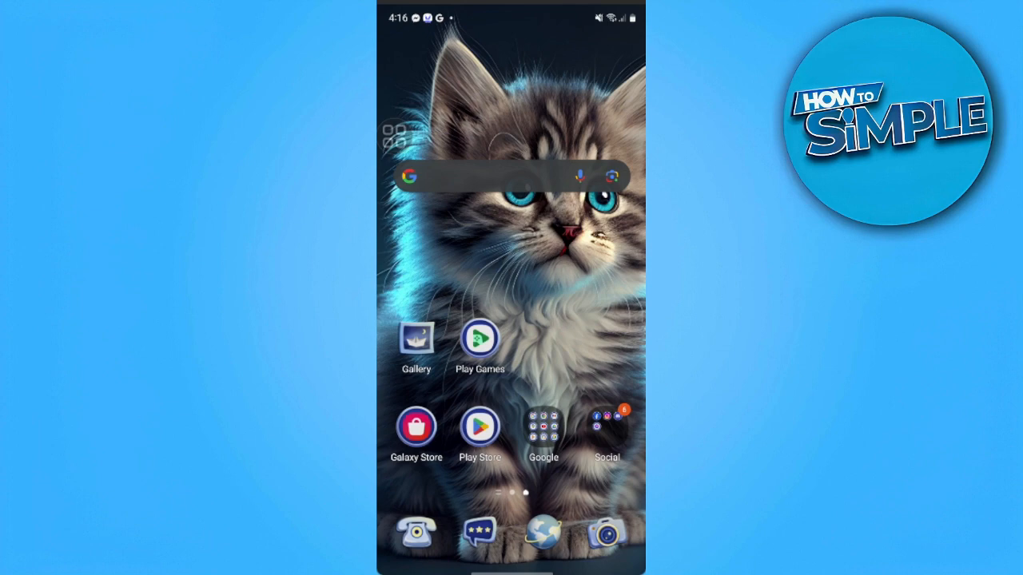
Launch Discord from the Social folder on the Android home screen
left_click(606, 426)
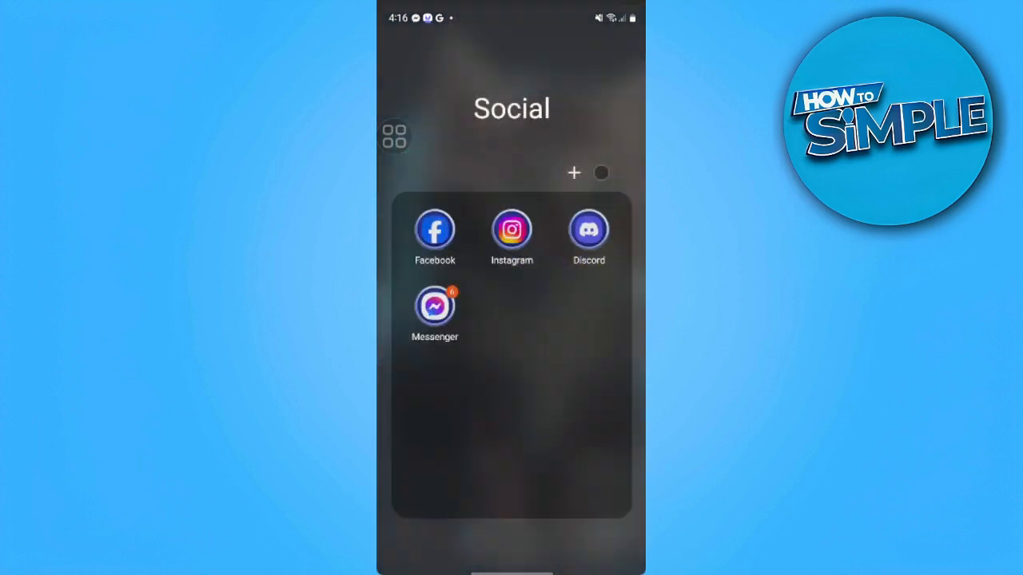
left_click(589, 230)
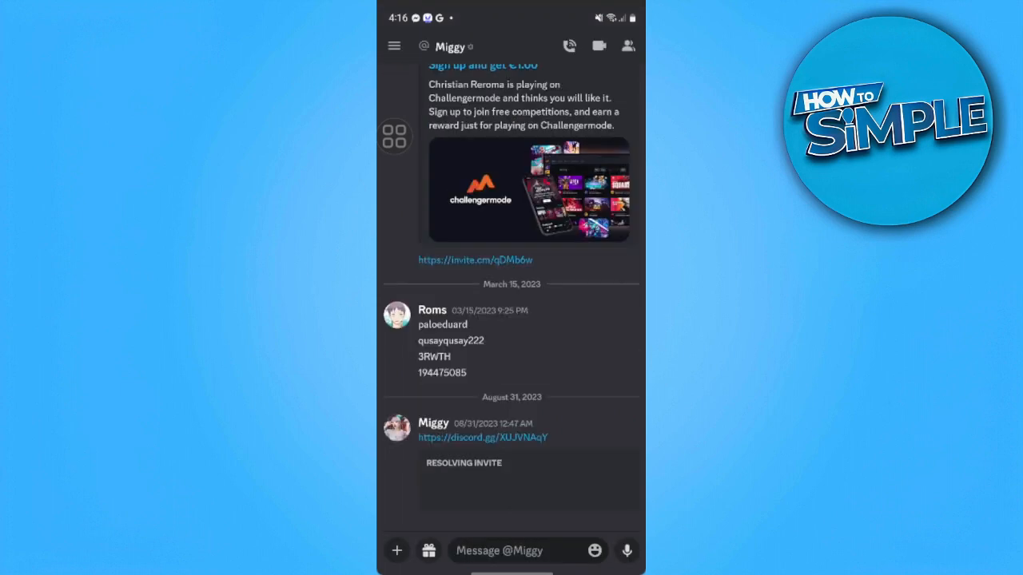
Show the server list and open the options sheet for the eac server
left_click(393, 45)
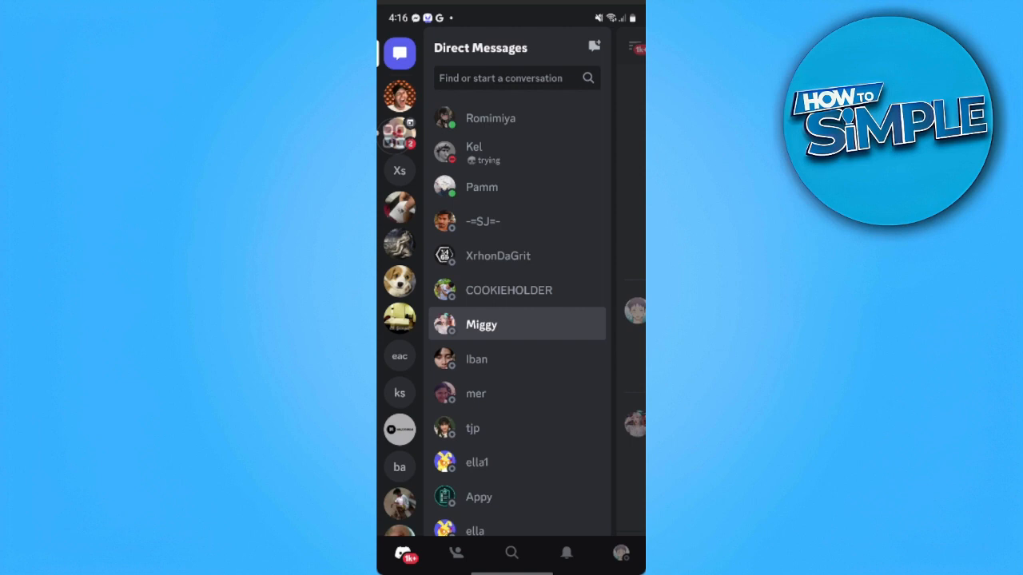
left_click(399, 355)
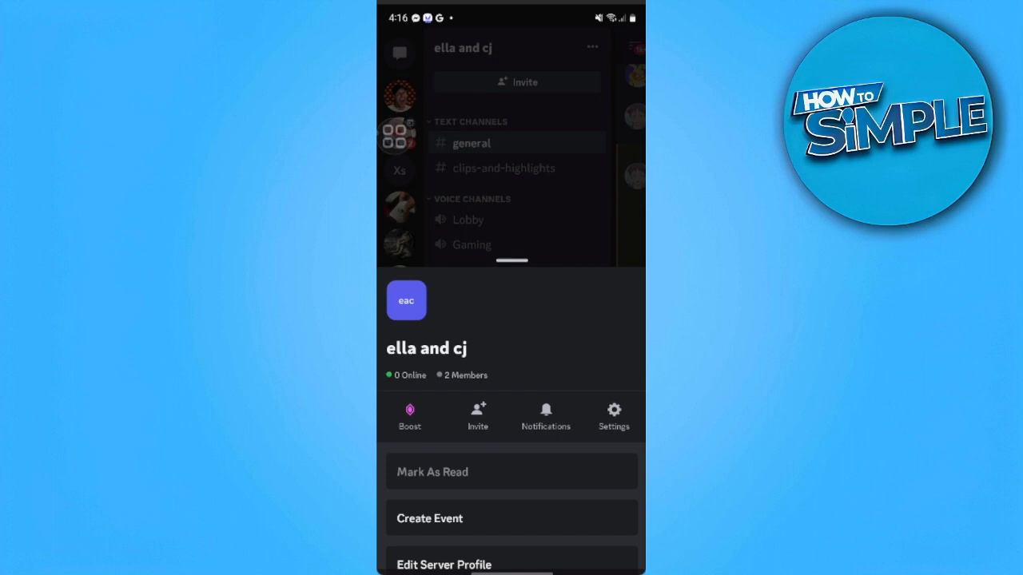
Delete the eac server from its Overview settings
left_click(613, 415)
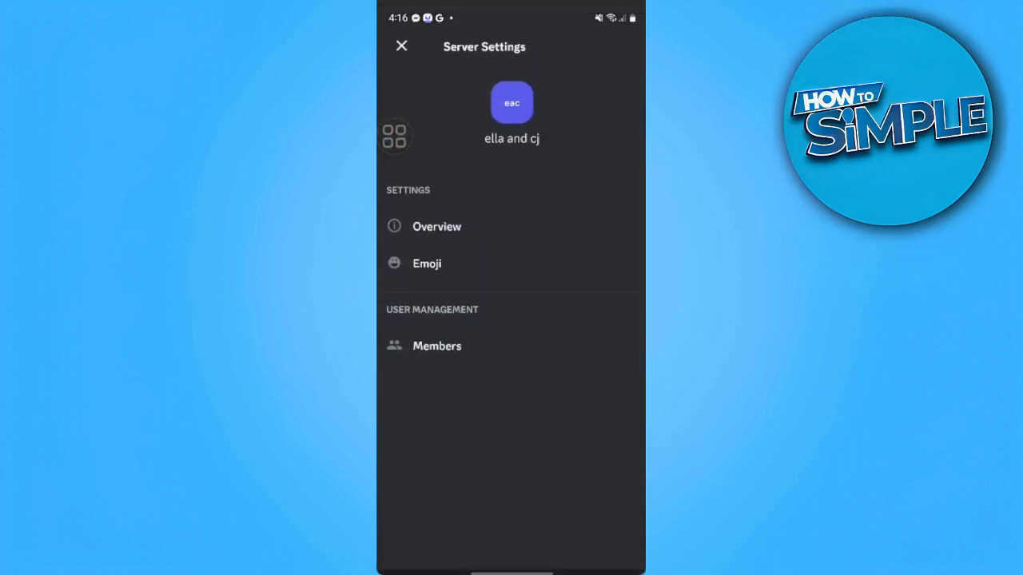
left_click(436, 226)
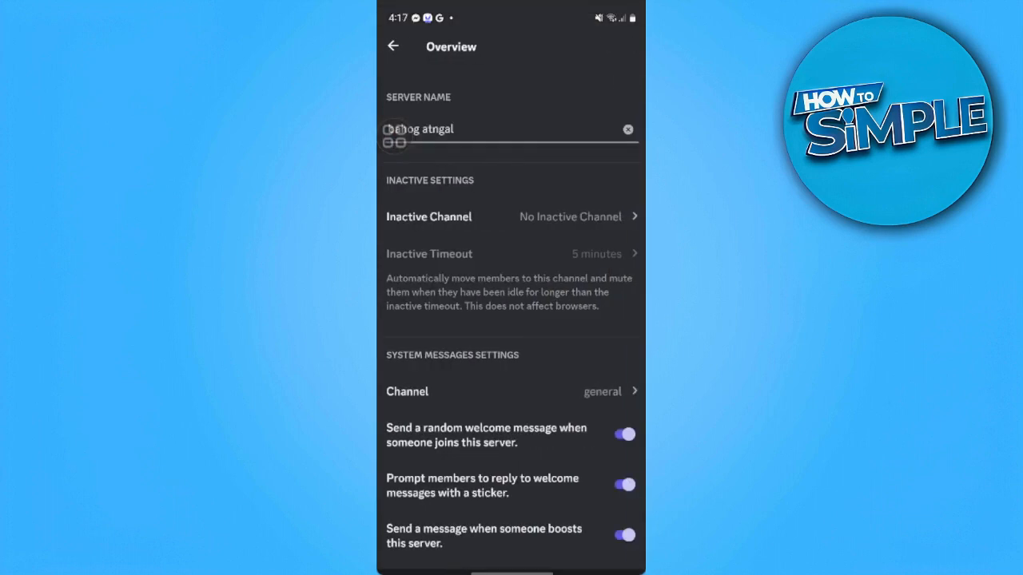
scroll("down", 3)
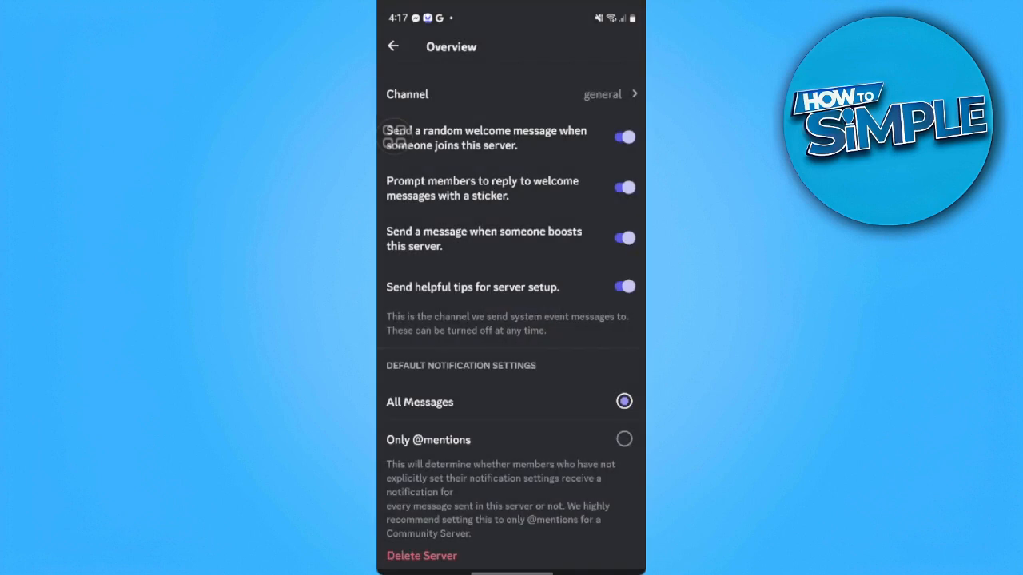
left_click(393, 45)
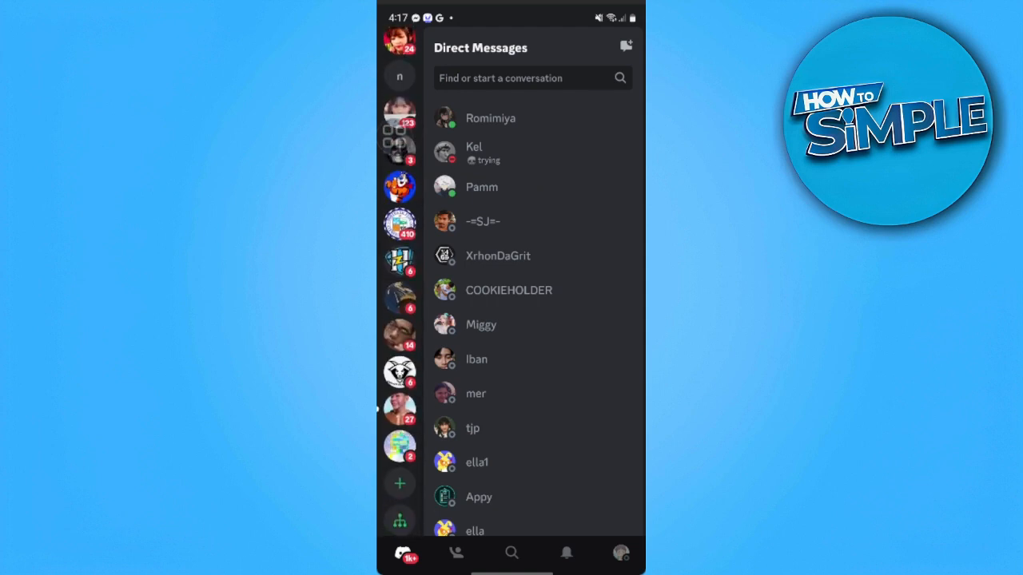
Choose Add a Server, then Join a Server to reach the invite link field
left_click(399, 483)
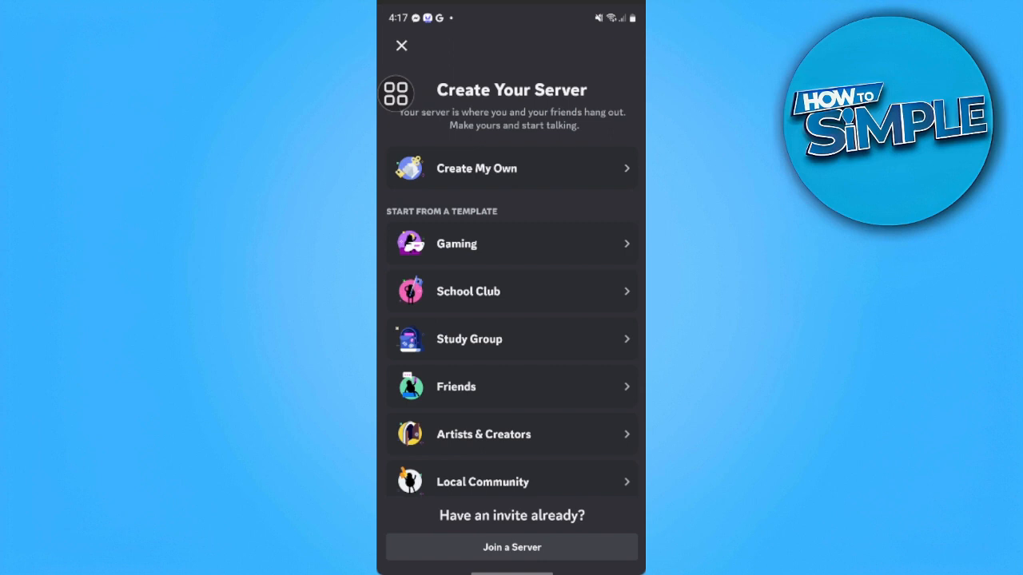
left_click(511, 546)
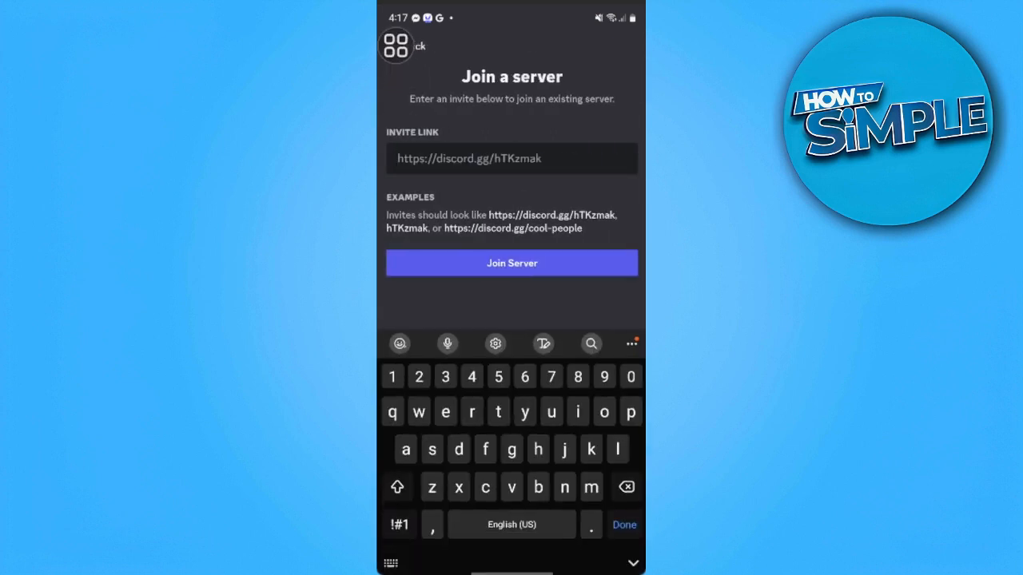